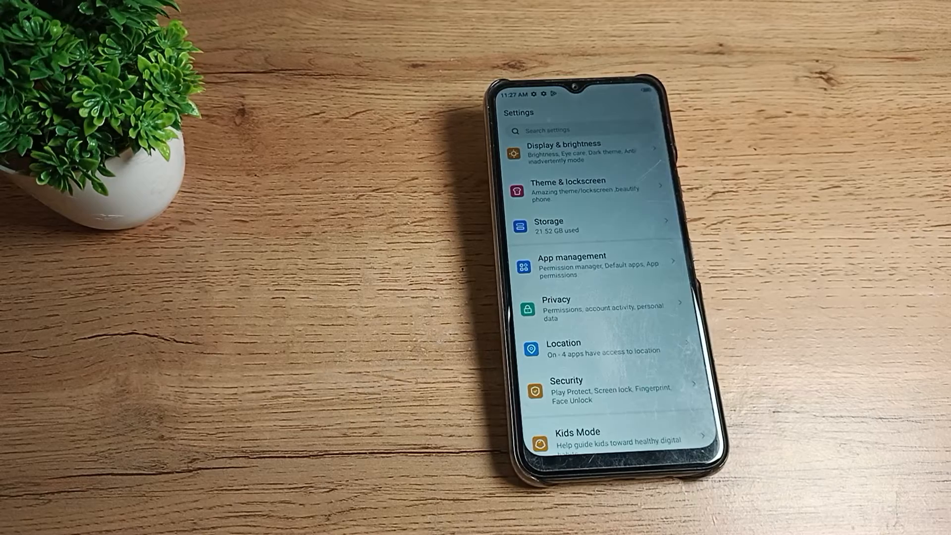
- Scroll through the main Settings list before returning to the home screen
{"action": "scroll", "scroll_direction": "down", "scroll_amount": 3}
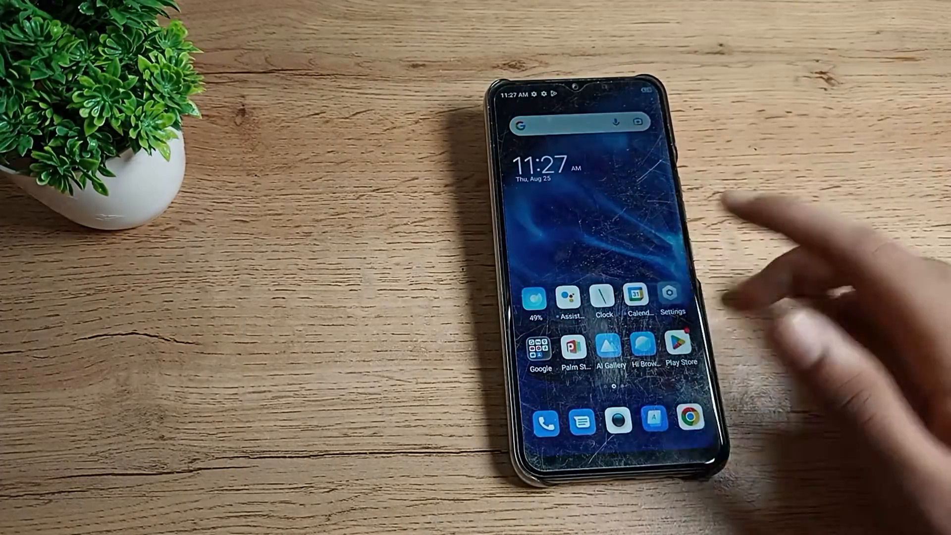
- Reopen Settings from the home screen and go to the System page
{"action": "left_click", "coordinate": [672, 299]}
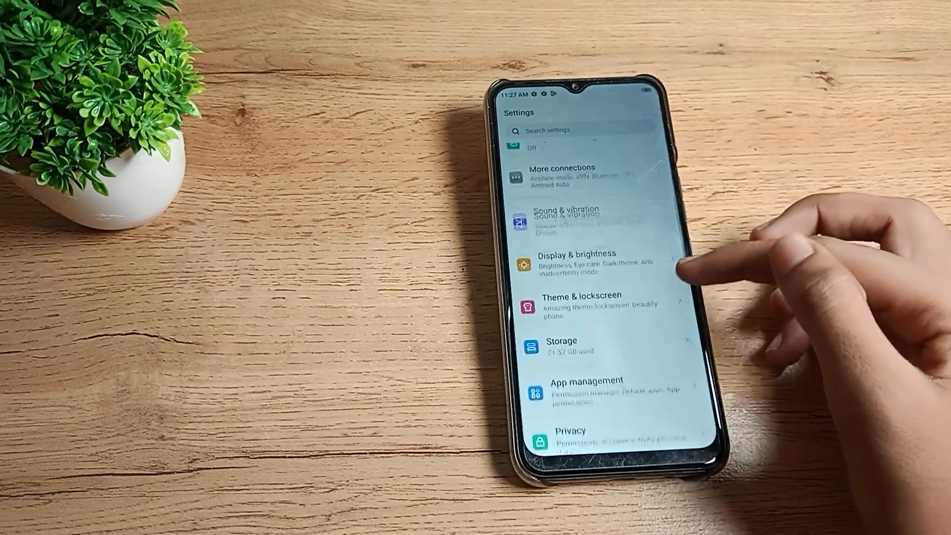
{"action": "scroll", "scroll_direction": "down", "scroll_amount": 3}
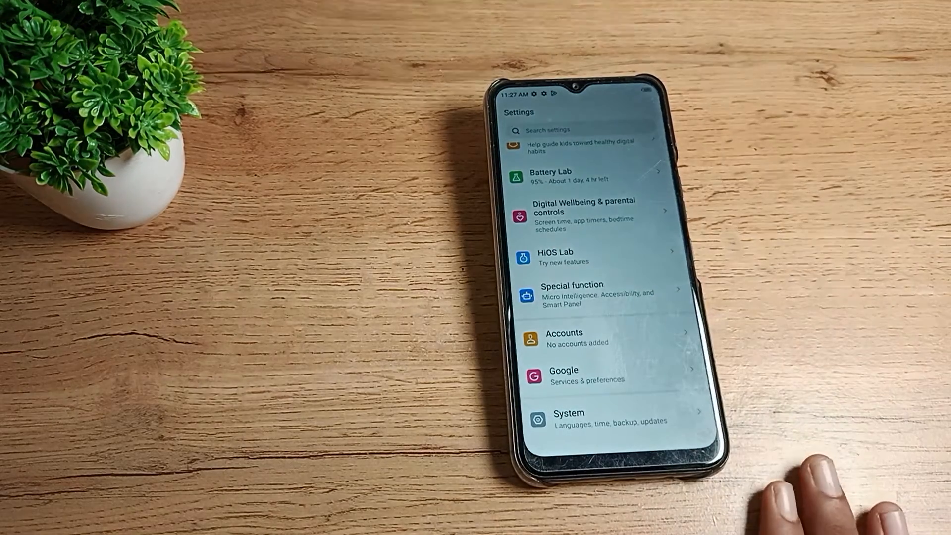
{"action": "left_click", "coordinate": [566, 418]}
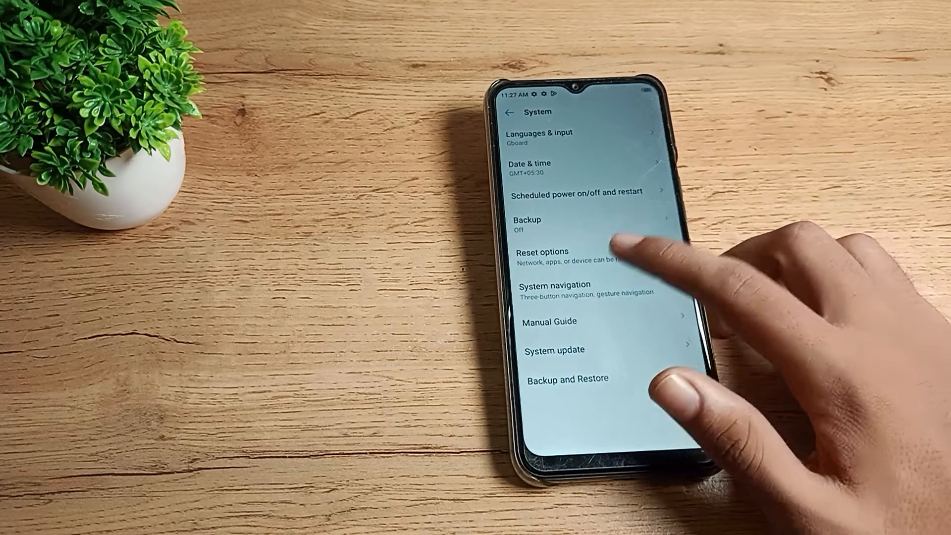
- Reset Wi-Fi, mobile & Bluetooth via Reset options, confirm it, then close Settings to home
{"action": "left_click", "coordinate": [539, 258]}
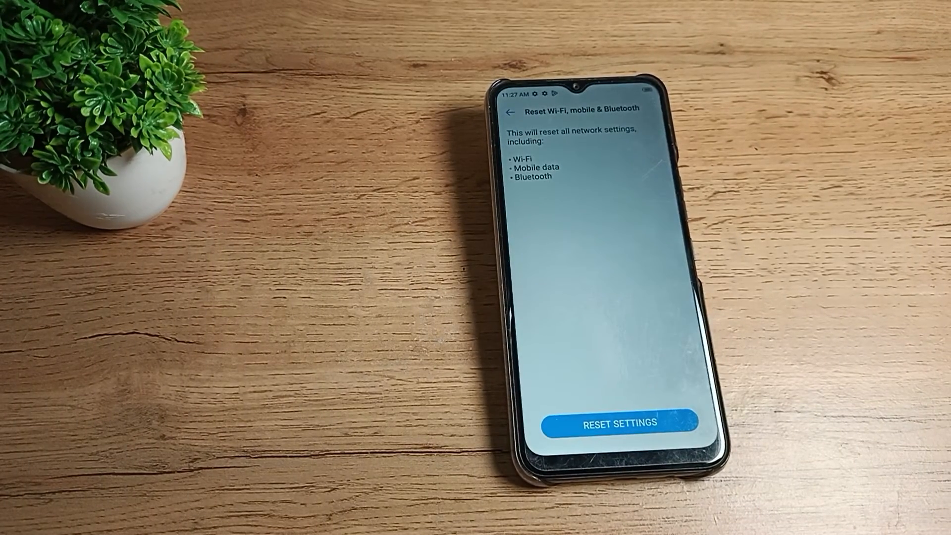
{"action": "left_click", "coordinate": [614, 423]}
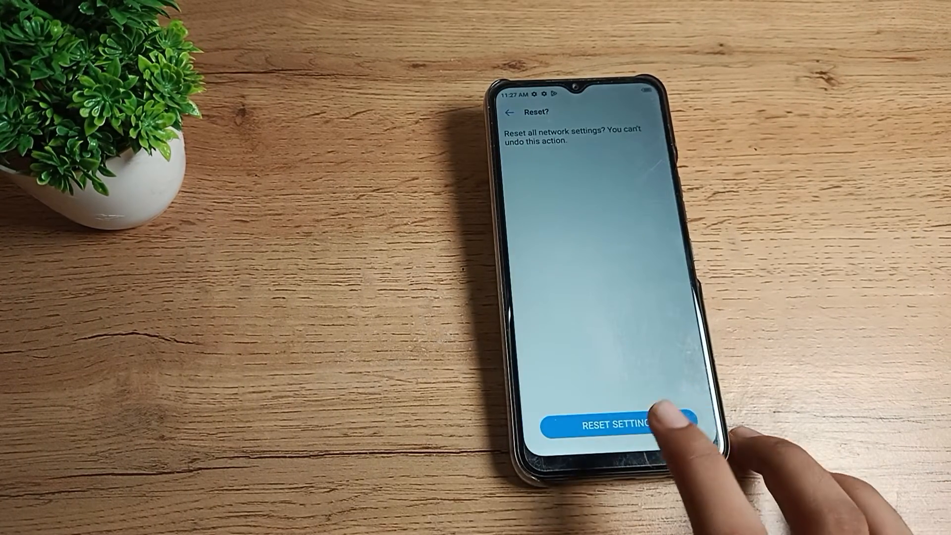
{"action": "left_click", "coordinate": [613, 423]}
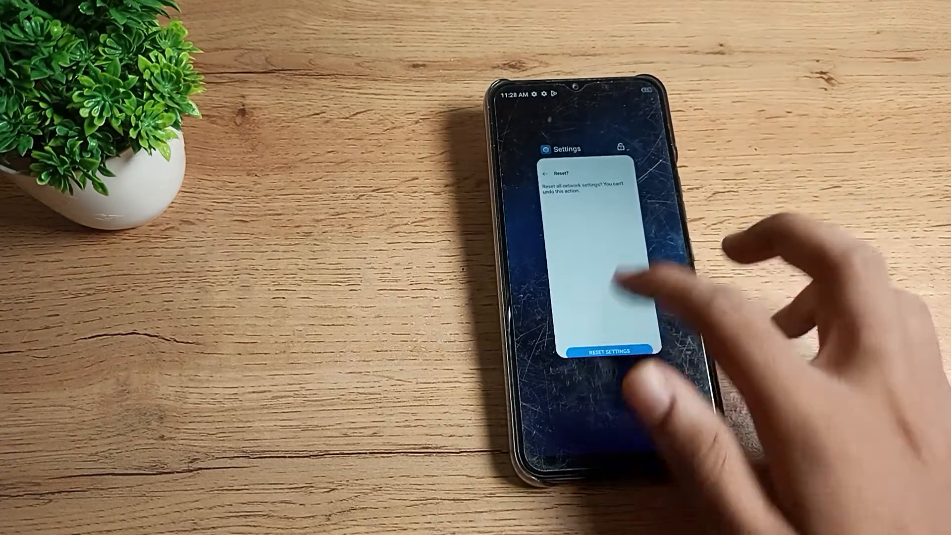
{"action": "left_click", "coordinate": [611, 350]}
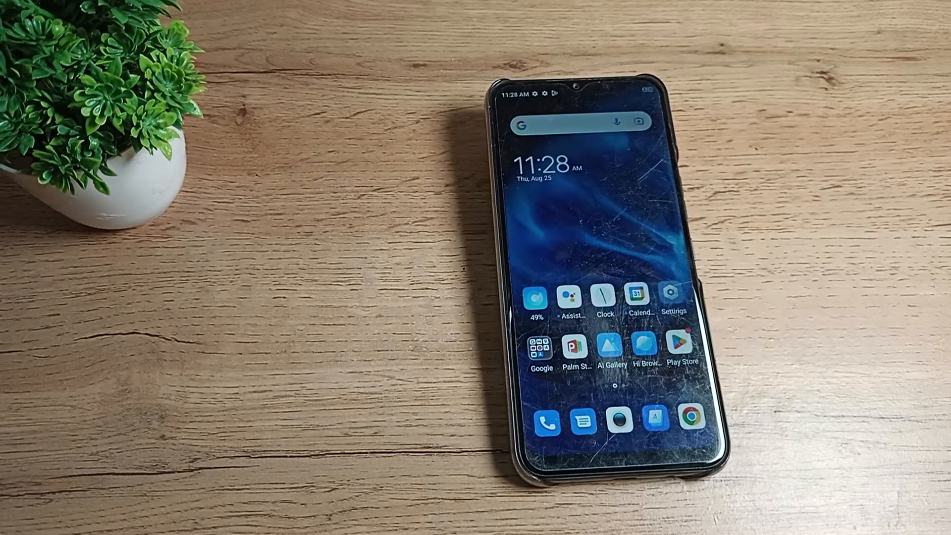